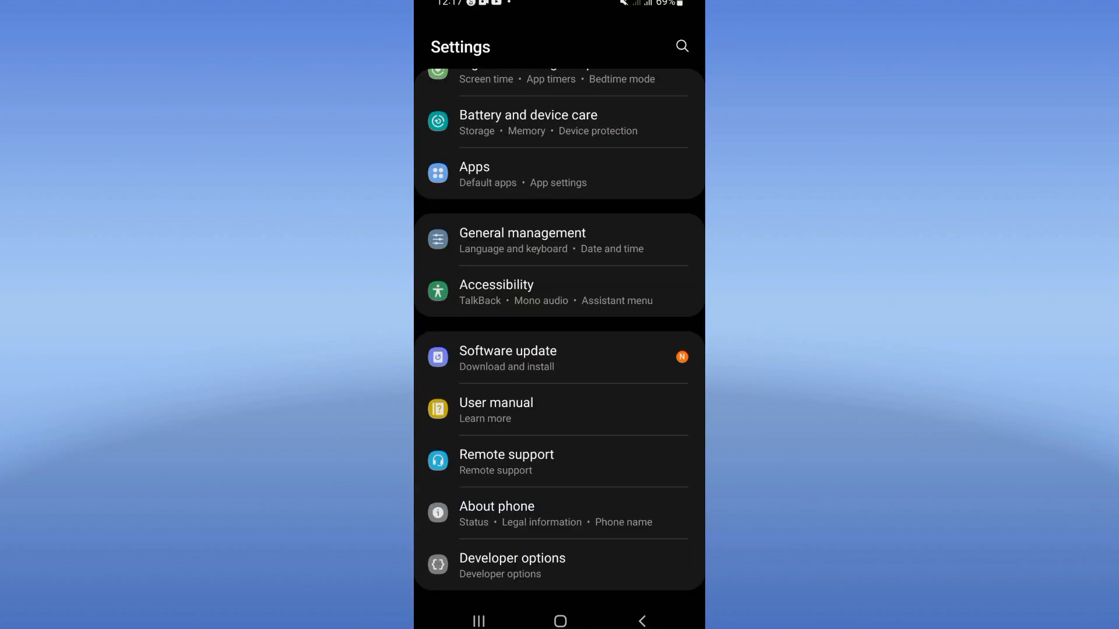
Open Roblox's App info page from the Apps list, showing 398 MB storage used
left_click(475, 167)
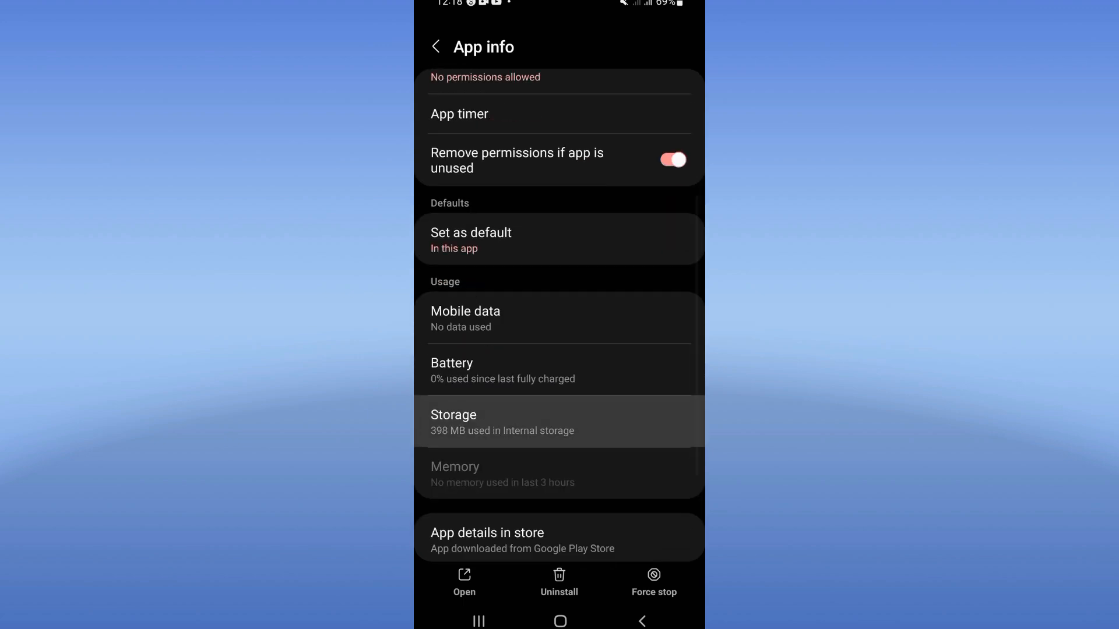
Open Roblox's storage details, then return to the home screen
left_click(558, 422)
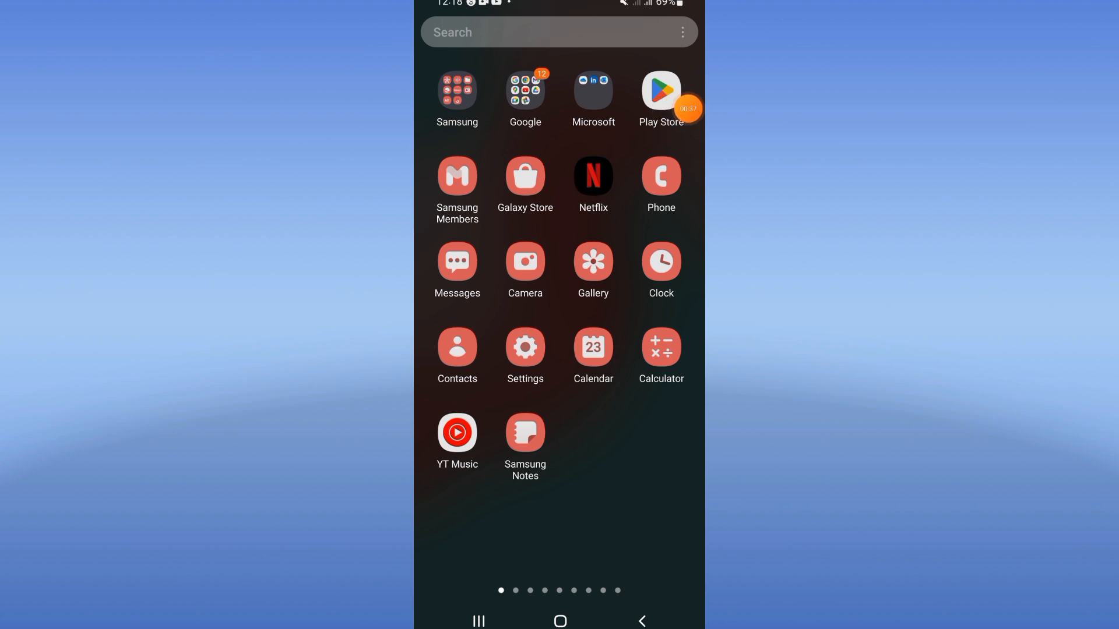
left_click(559, 620)
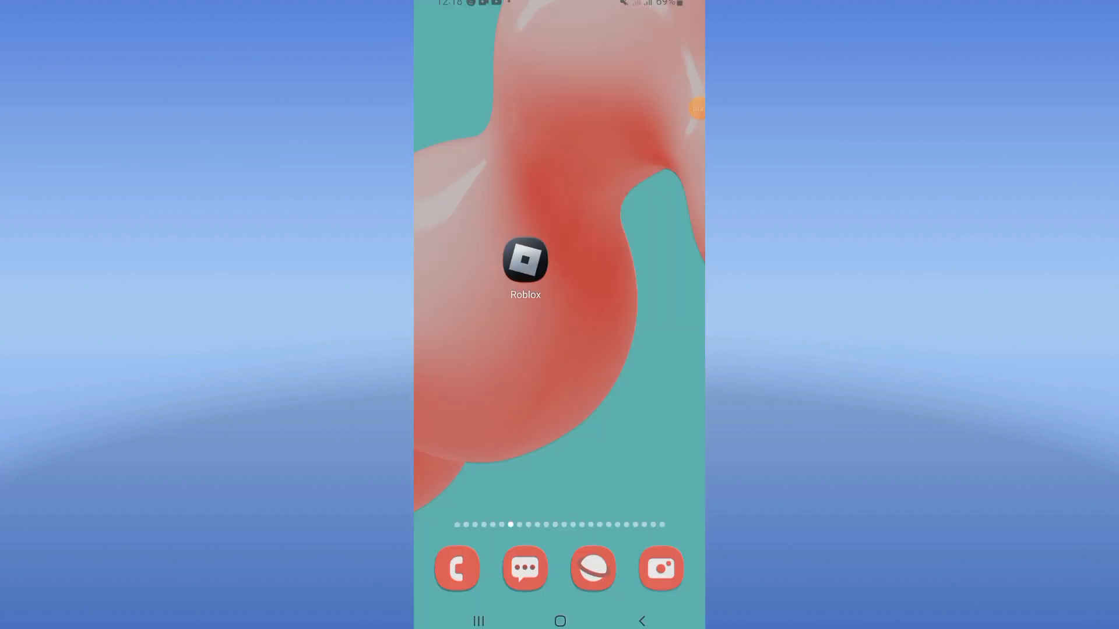